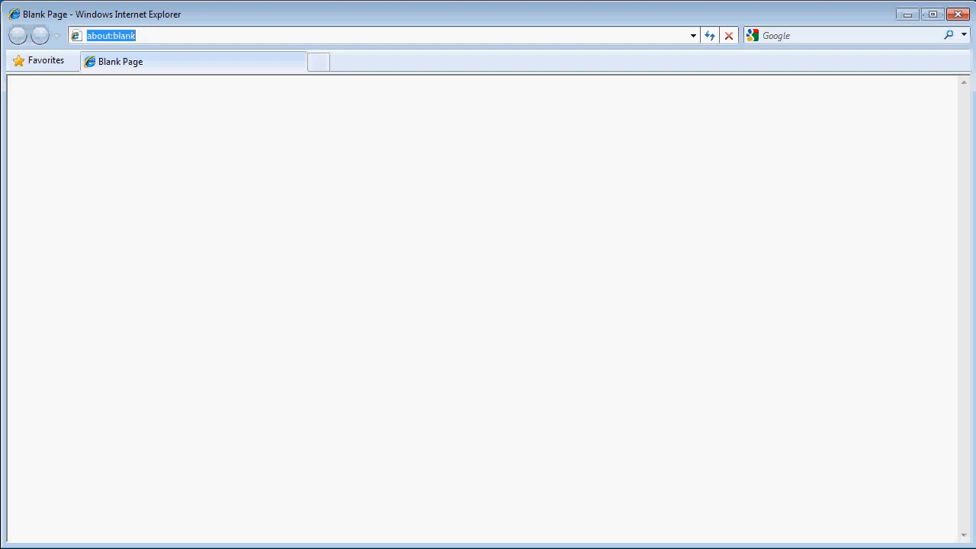
pyautogui.write('www.pay')
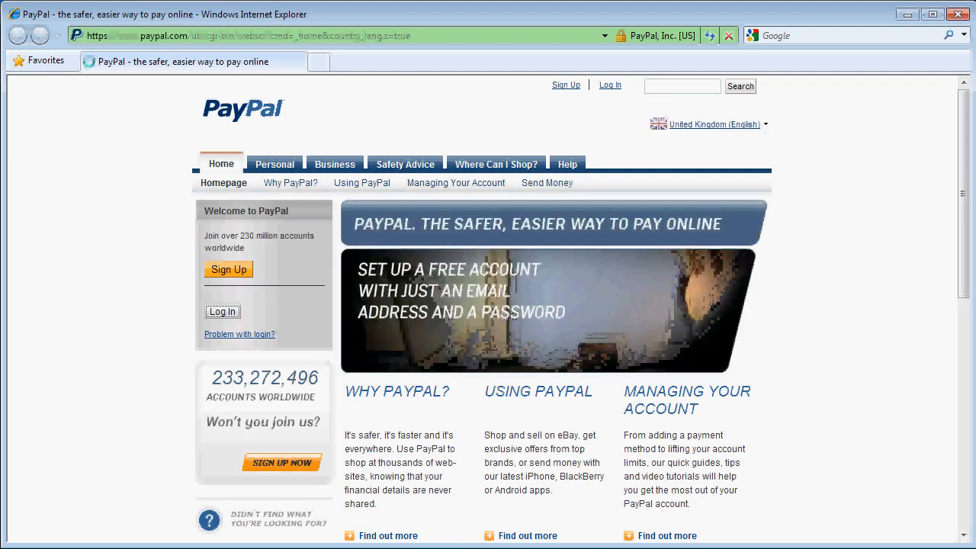
# - Sign in to PayPal with the account email and password to reach the My Account overview
pyautogui.click(223, 311)
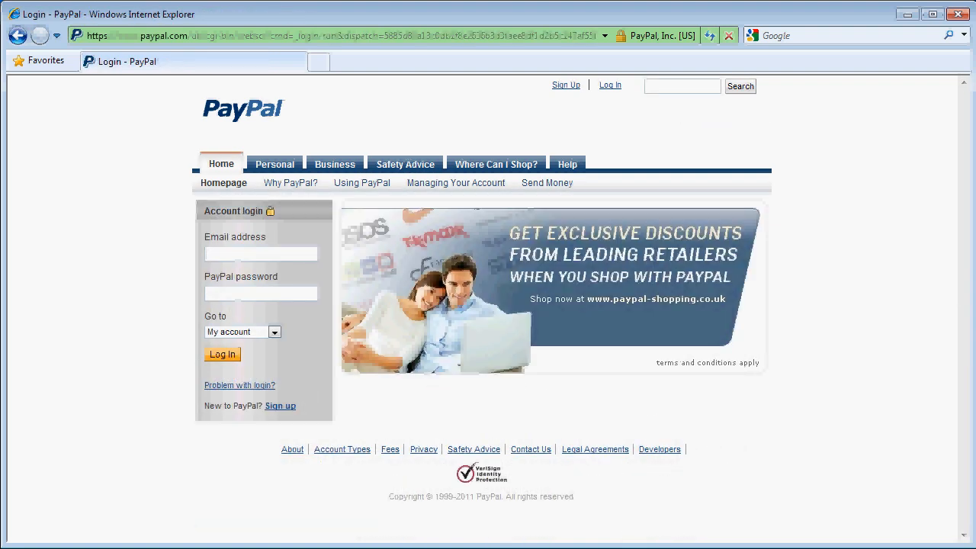
pyautogui.click(259, 253)
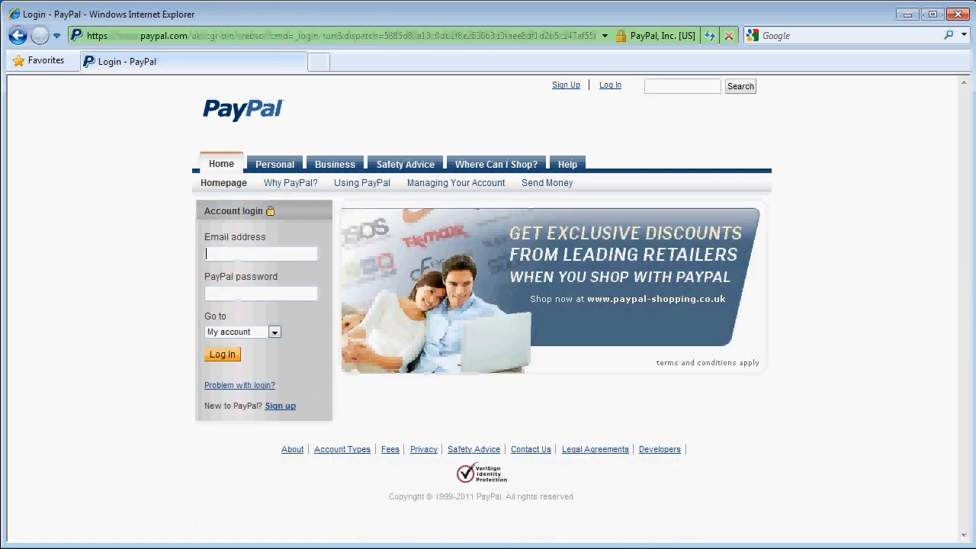
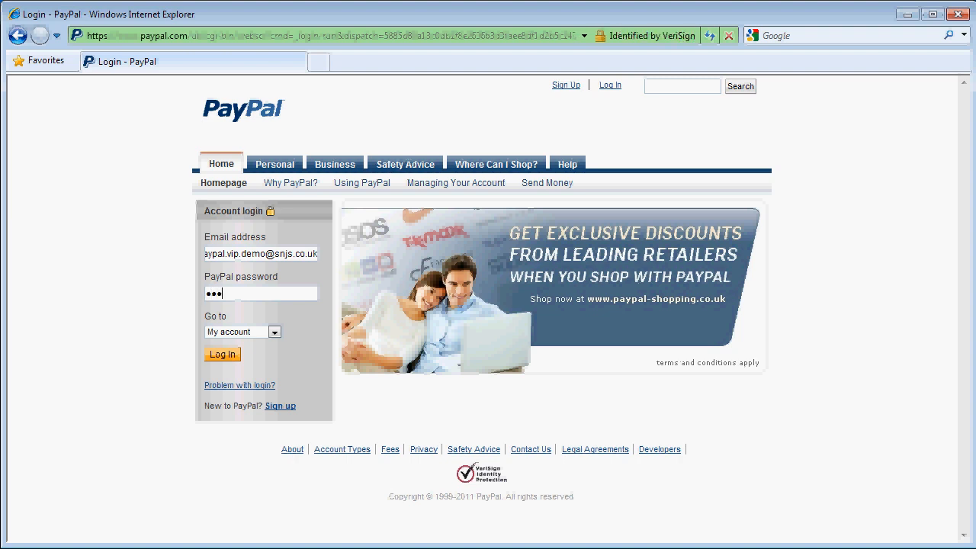
pyautogui.write('password')
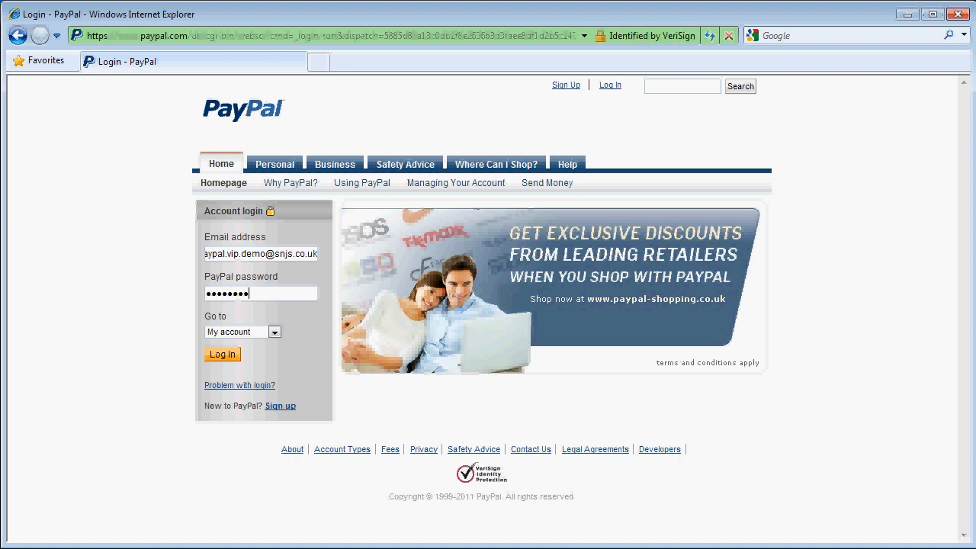
pyautogui.click(222, 354)
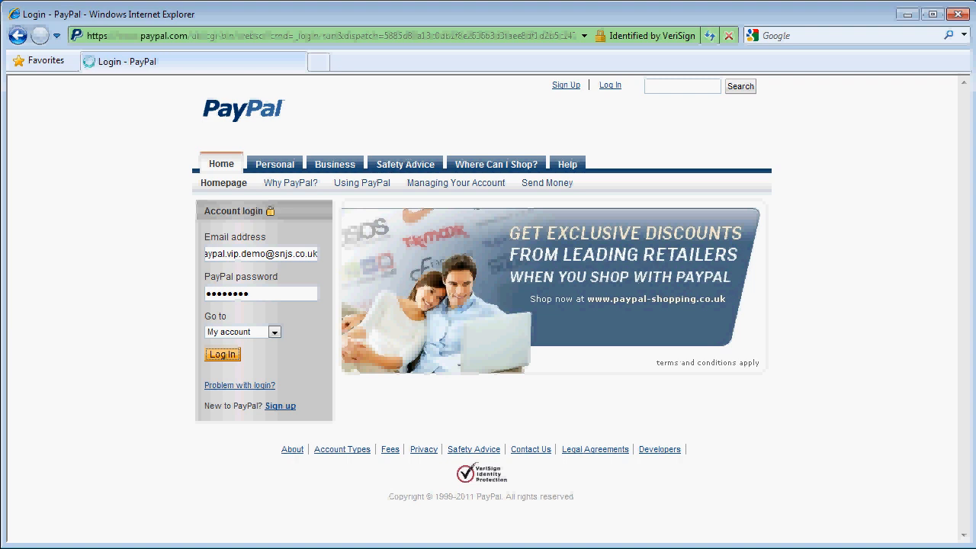
pyautogui.click(222, 353)
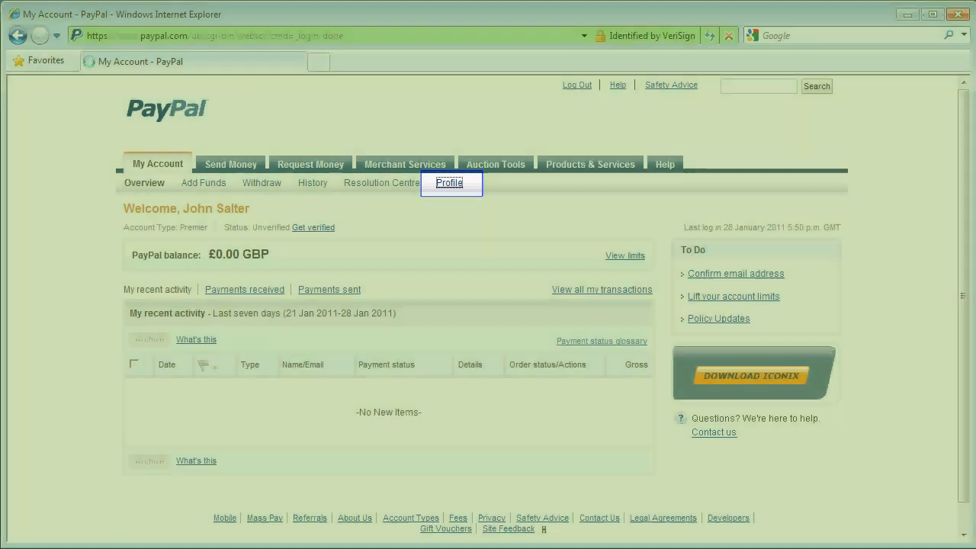
# - Go to the Profile's My account settings section
pyautogui.click(448, 183)
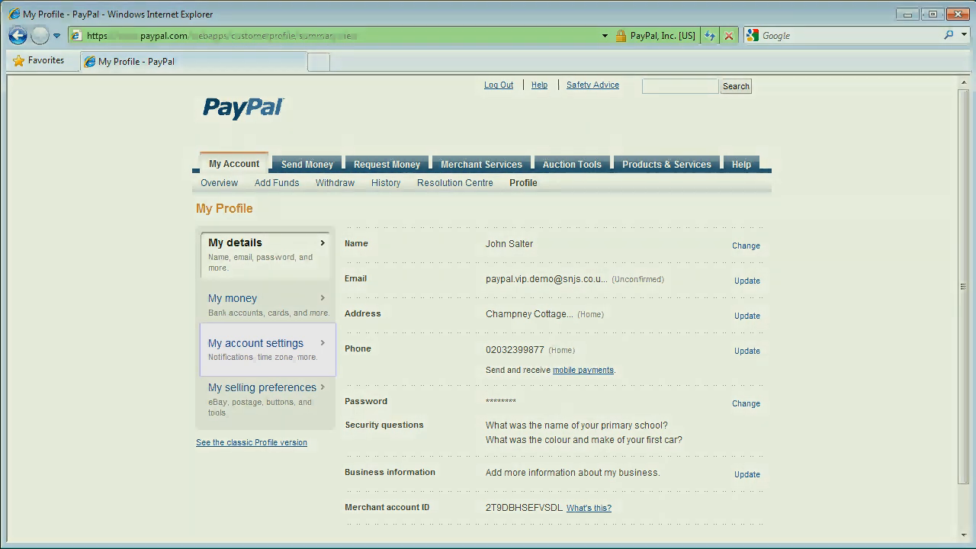
pyautogui.click(256, 343)
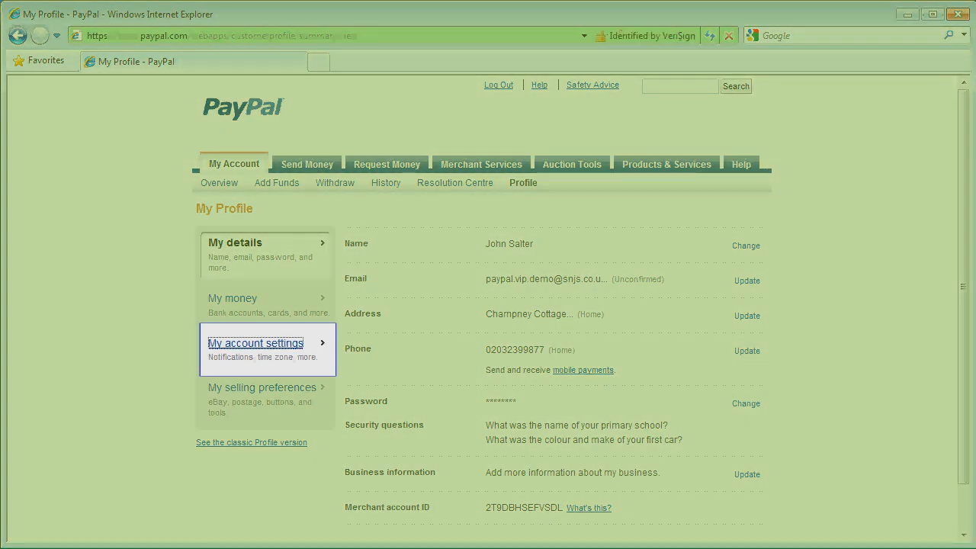
pyautogui.click(256, 341)
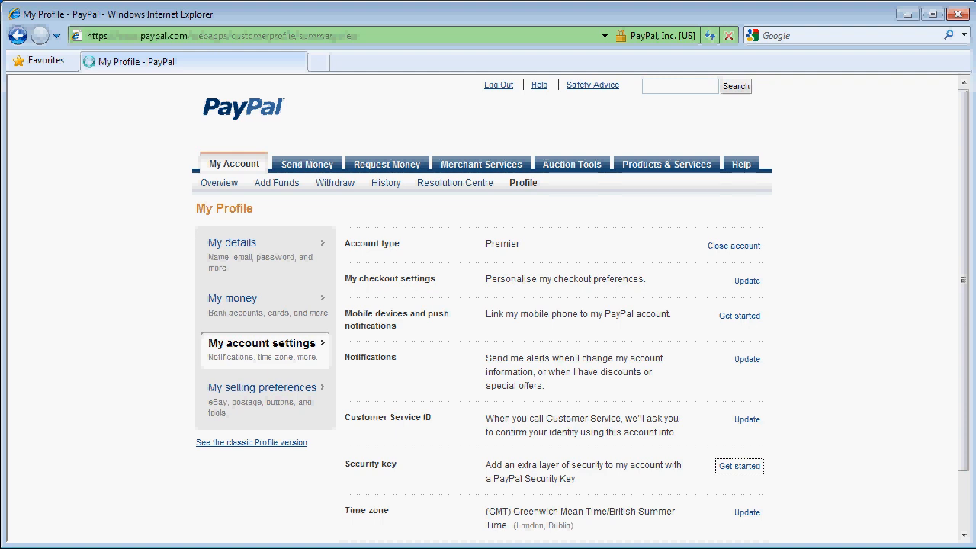
# - Start Security key set-up via Get started, reaching the order-or-activate key page
pyautogui.click(737, 466)
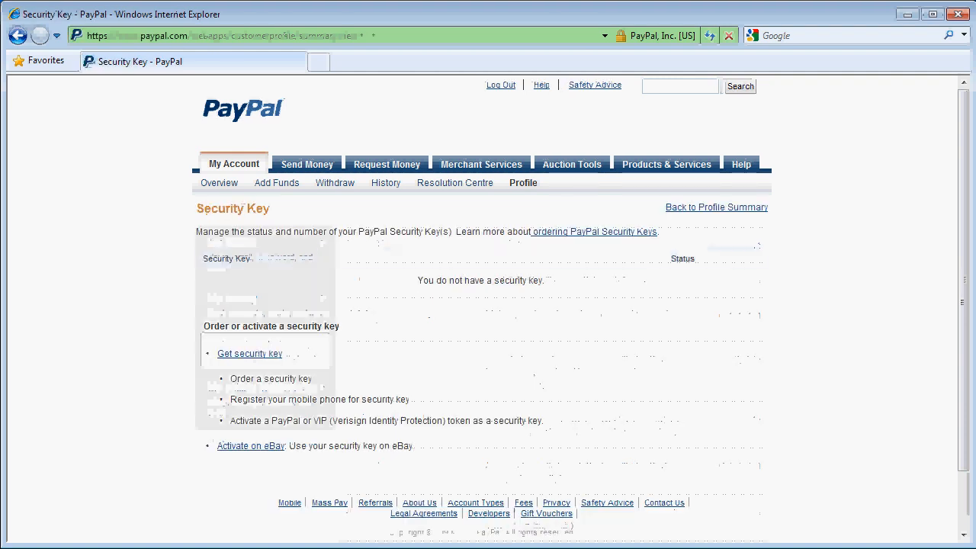
pyautogui.click(250, 354)
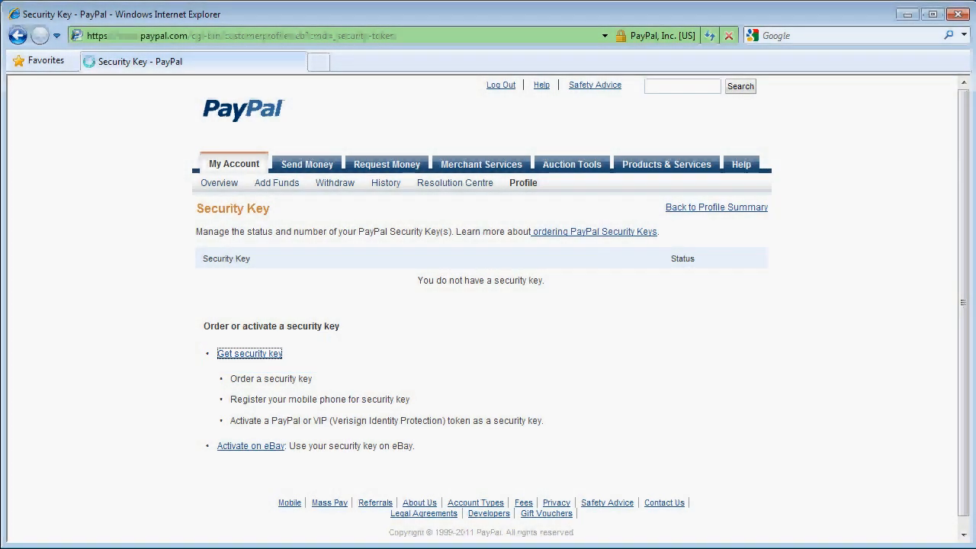
pyautogui.click(250, 353)
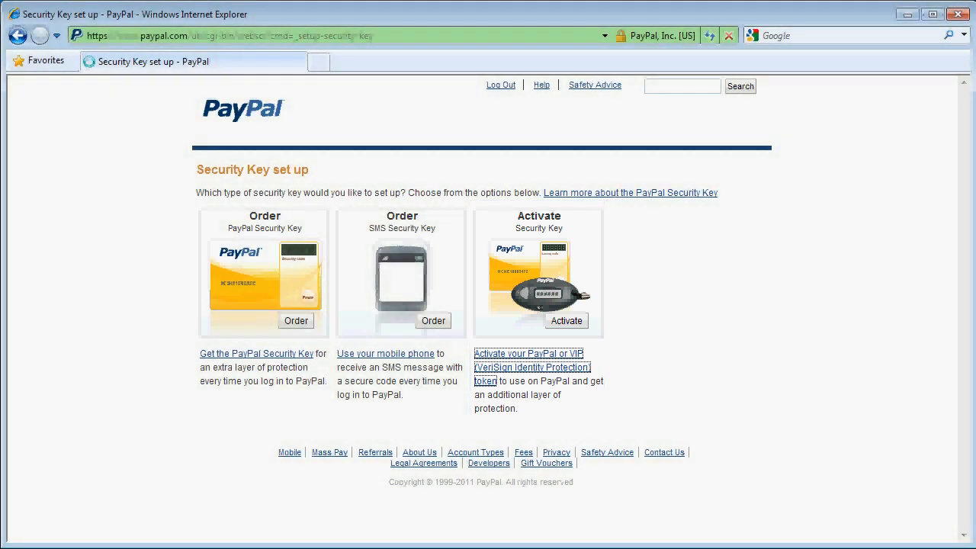
pyautogui.click(566, 320)
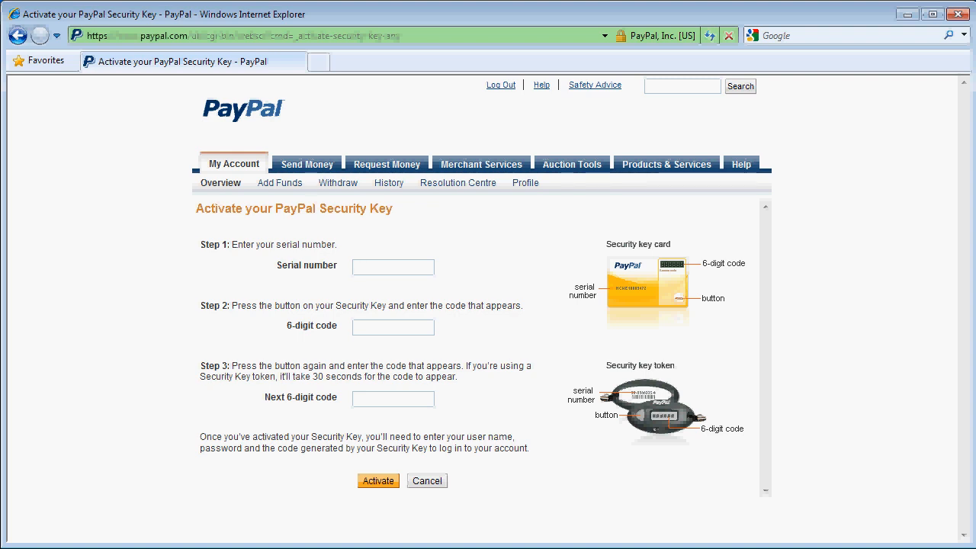
pyautogui.click(393, 266)
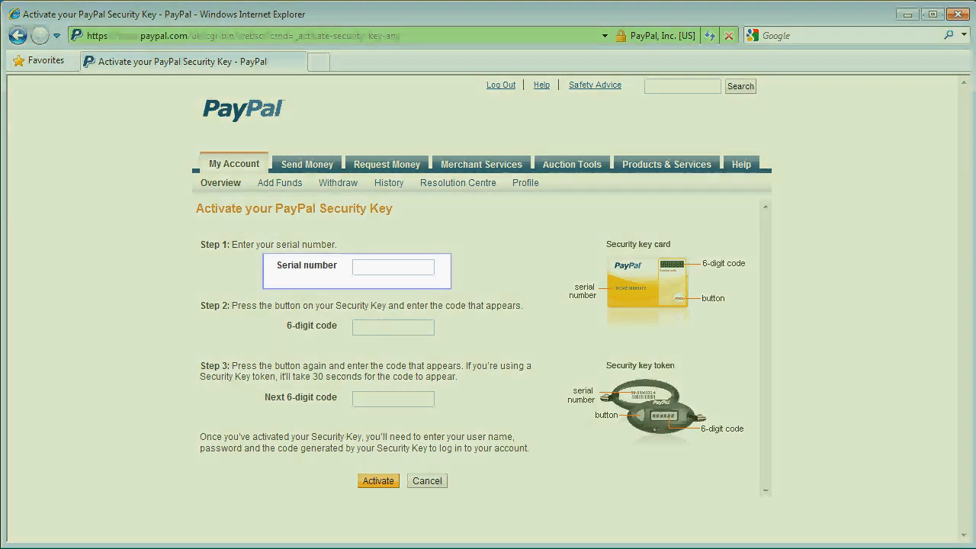
pyautogui.click(393, 267)
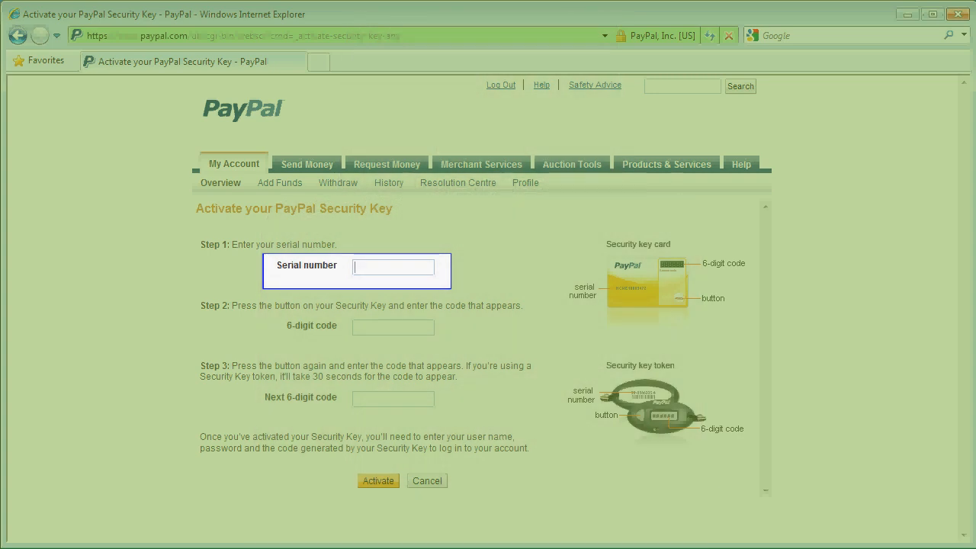
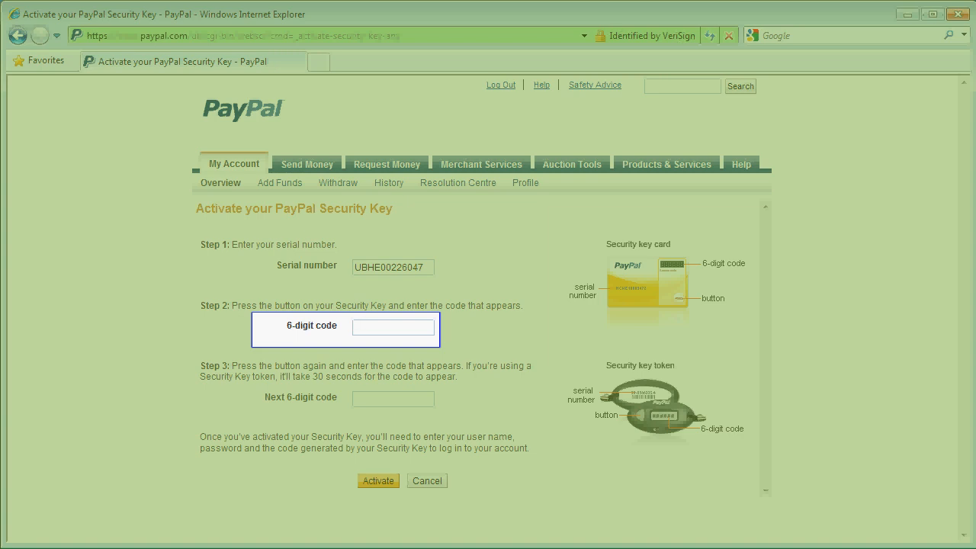
pyautogui.click(393, 326)
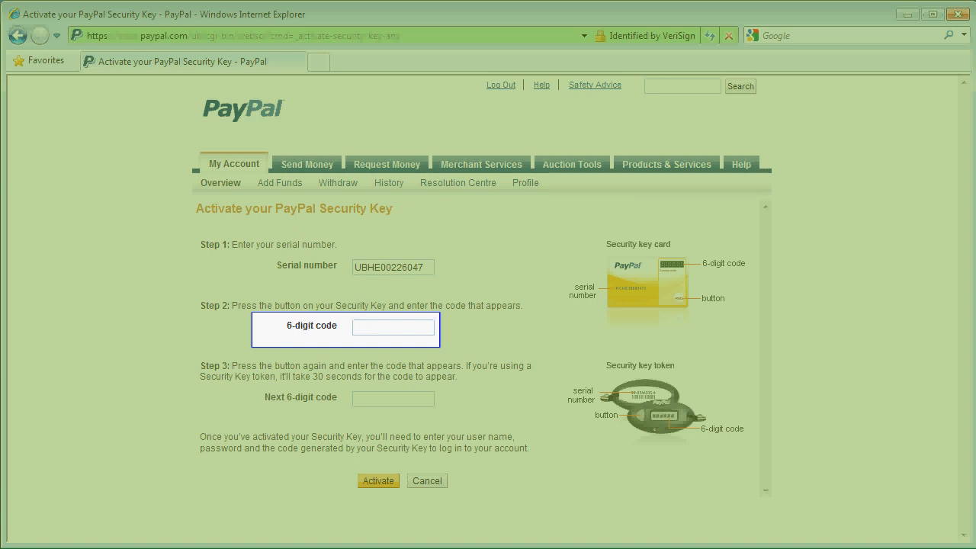
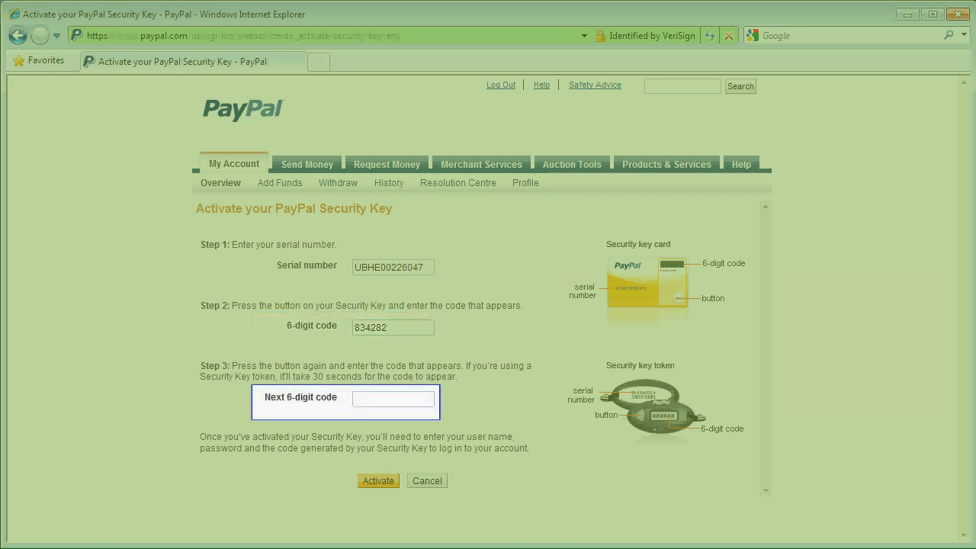
pyautogui.click(393, 400)
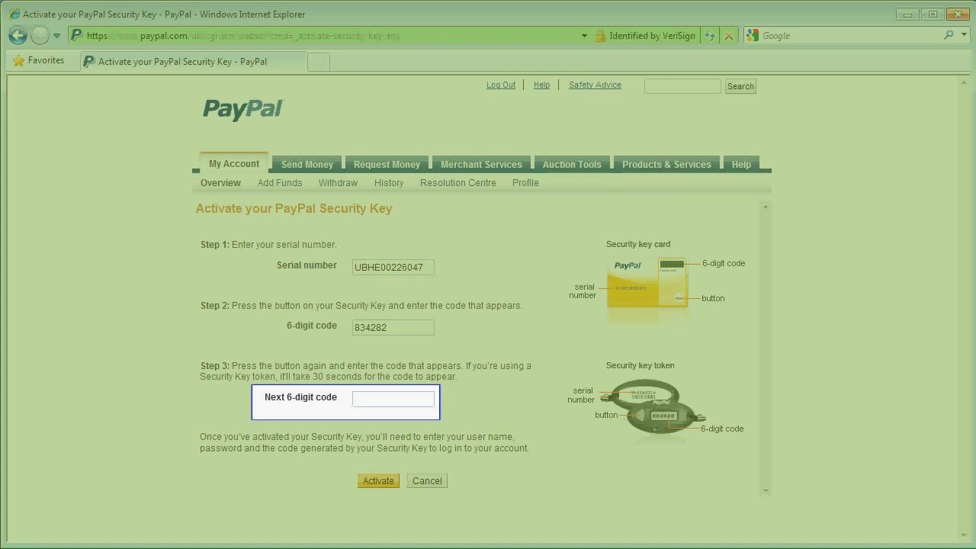
pyautogui.click(393, 399)
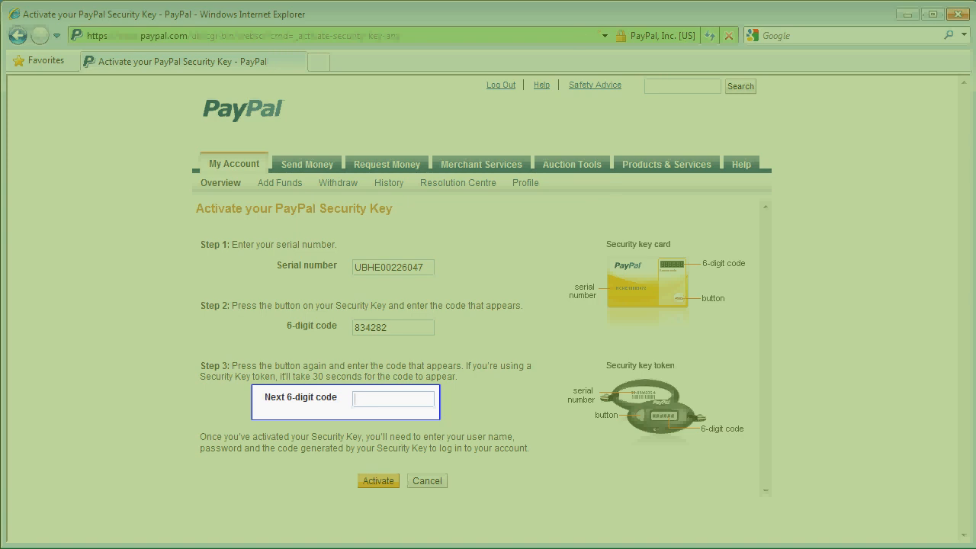
pyautogui.click(393, 399)
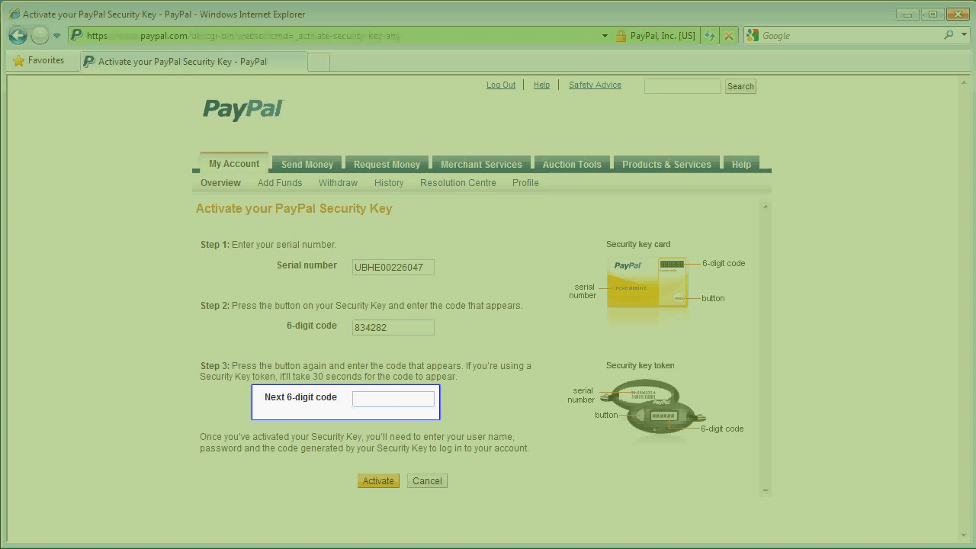
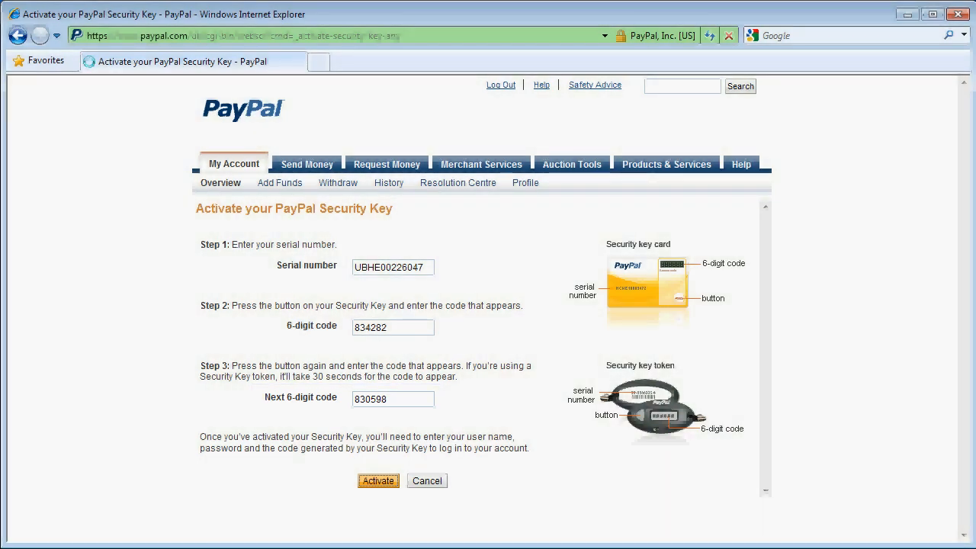
pyautogui.click(378, 480)
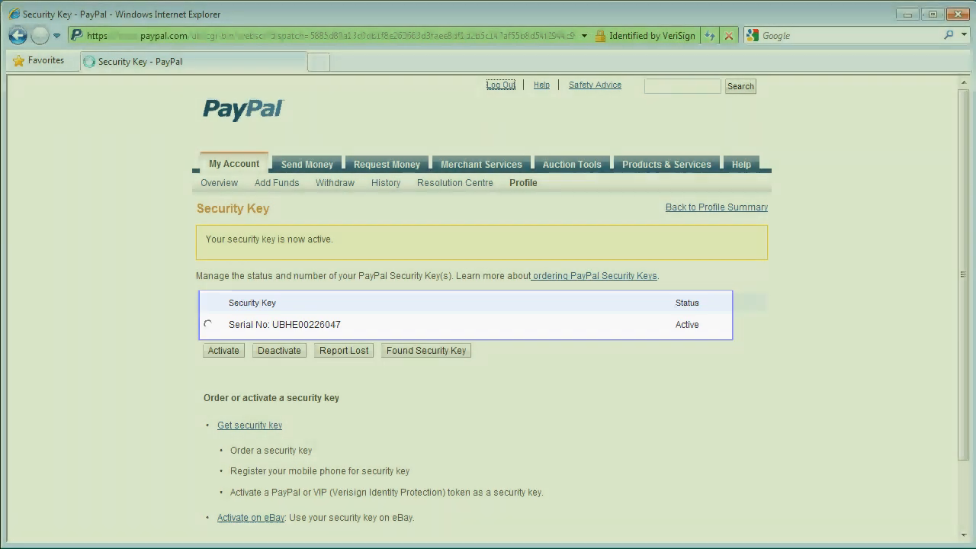
# - Log out, then log back in with email and password to reach the security code prompt
pyautogui.click(500, 85)
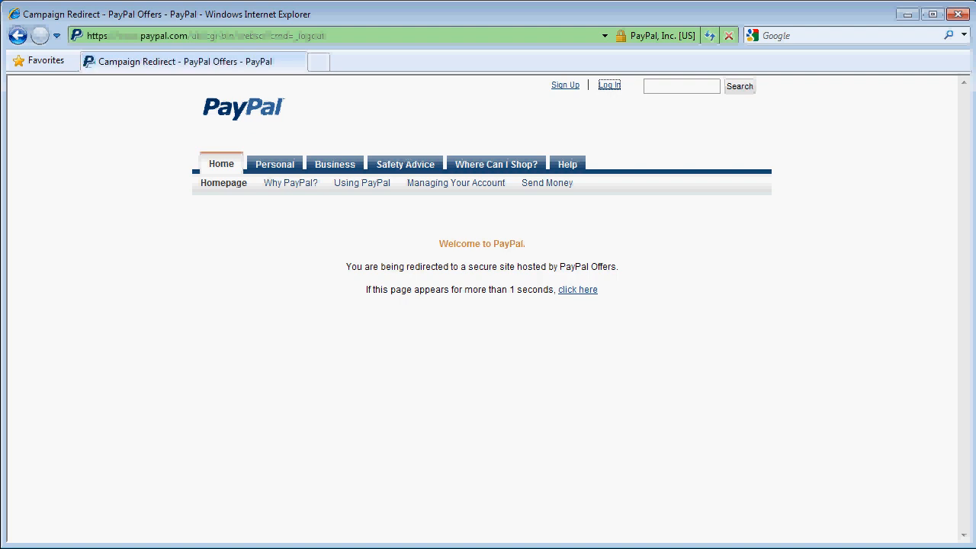
pyautogui.click(576, 290)
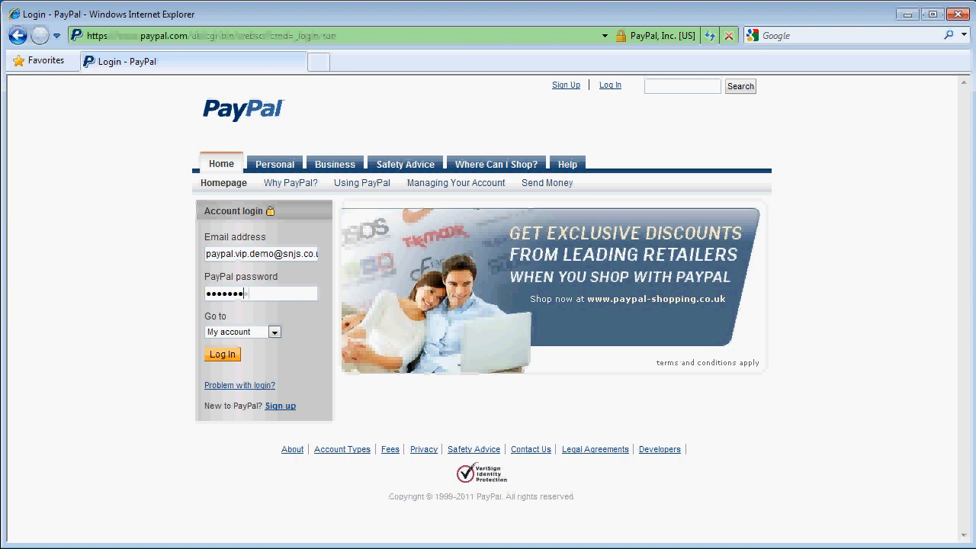
pyautogui.write('•')
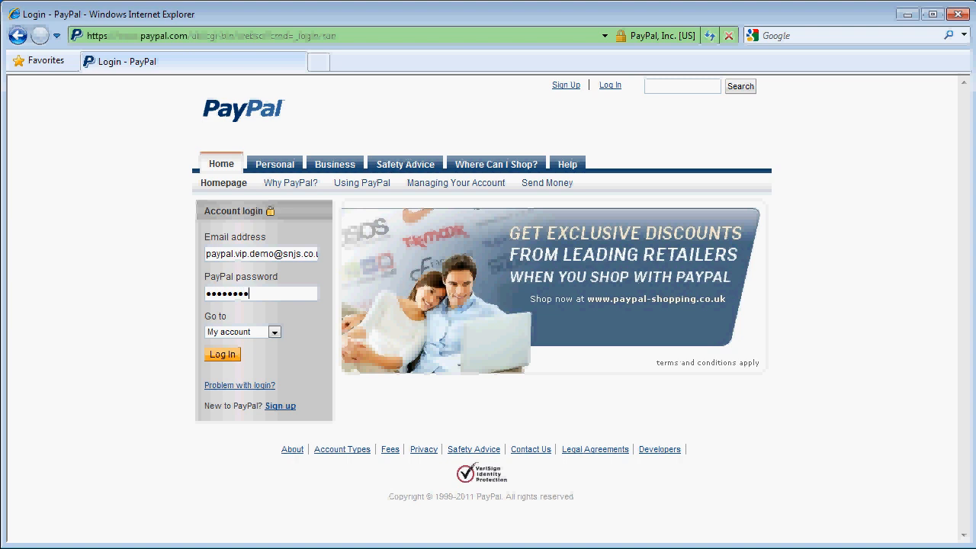
pyautogui.click(222, 354)
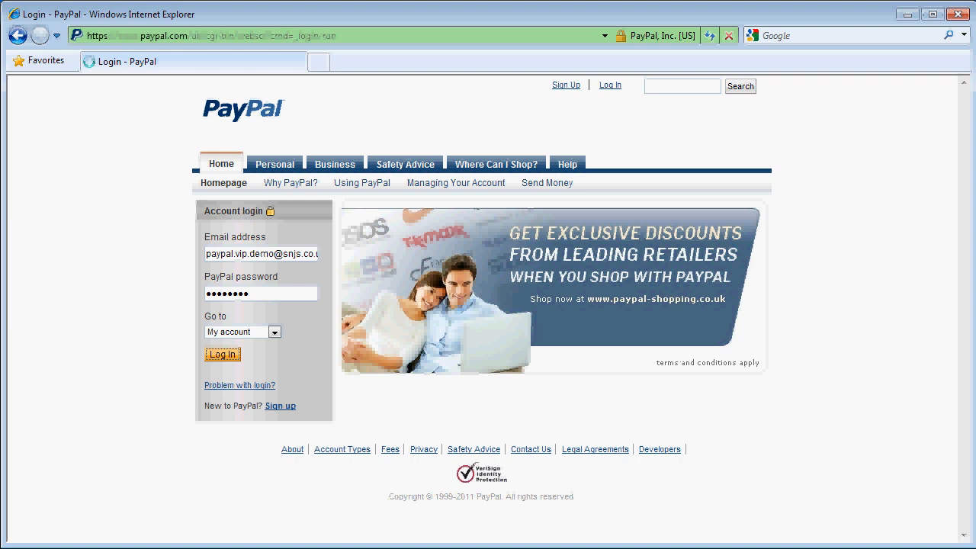
pyautogui.click(222, 354)
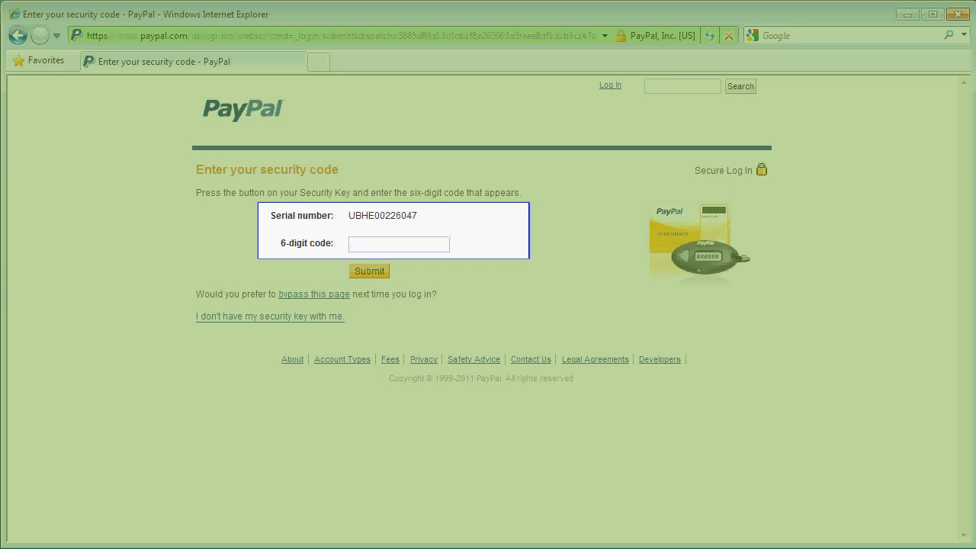
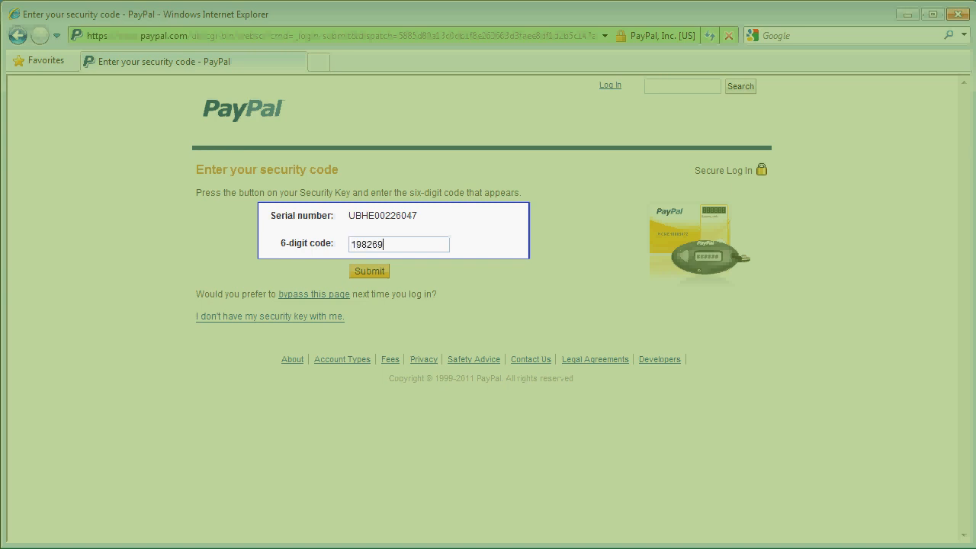
pyautogui.click(369, 271)
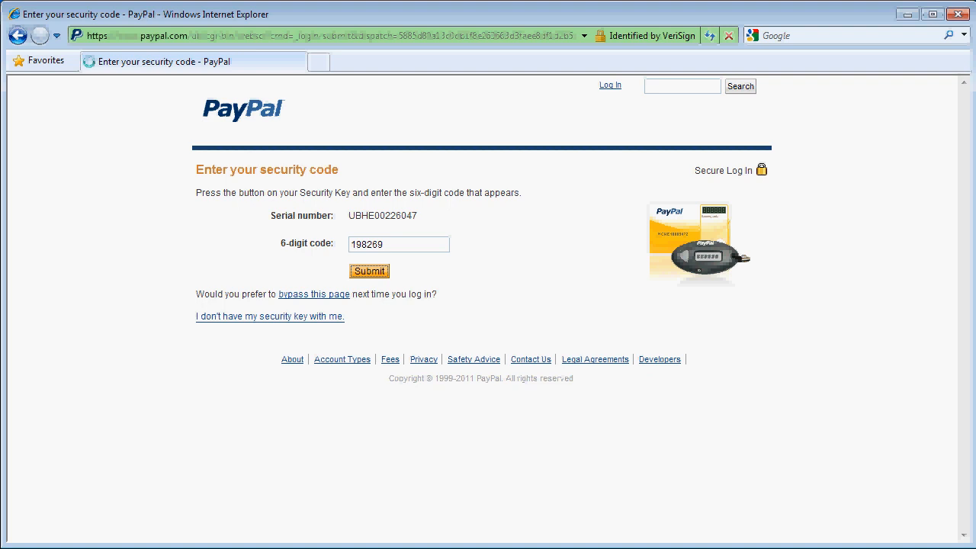
pyautogui.click(368, 271)
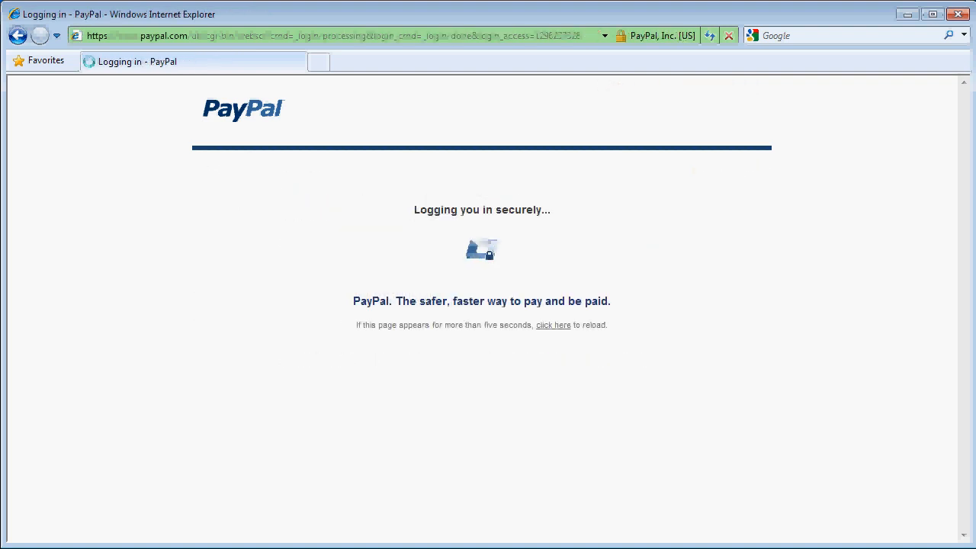